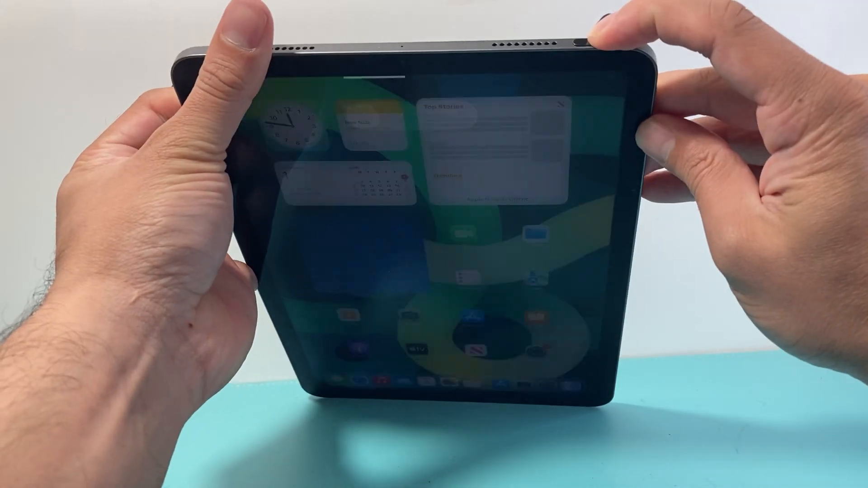
Hold the top and volume buttons until the 'slide to power off' screen appears
{"action": "left_click", "coordinate": [578, 37]}
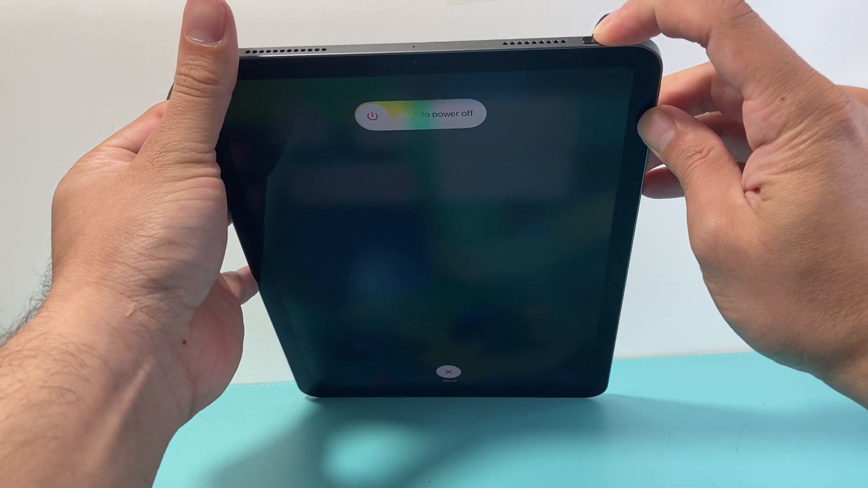